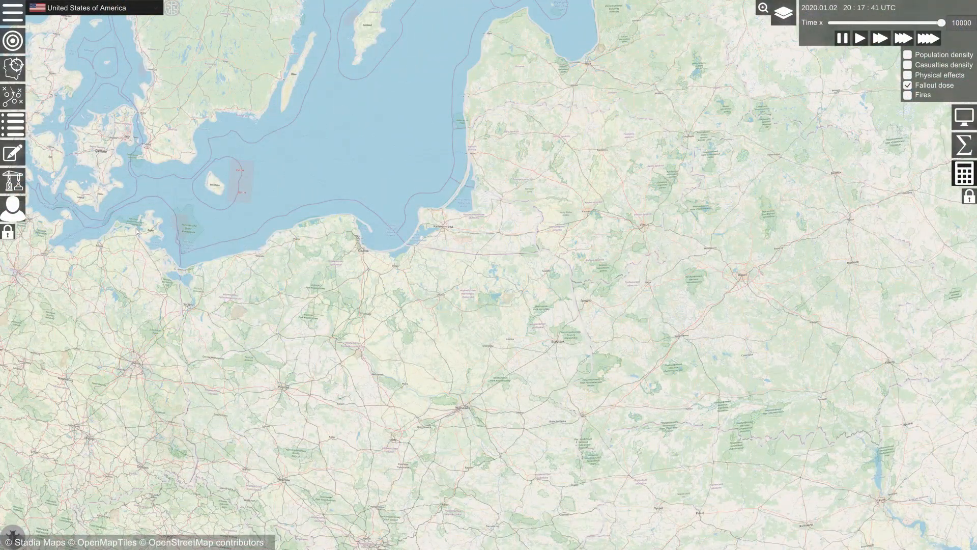
mouse_move(12, 13)
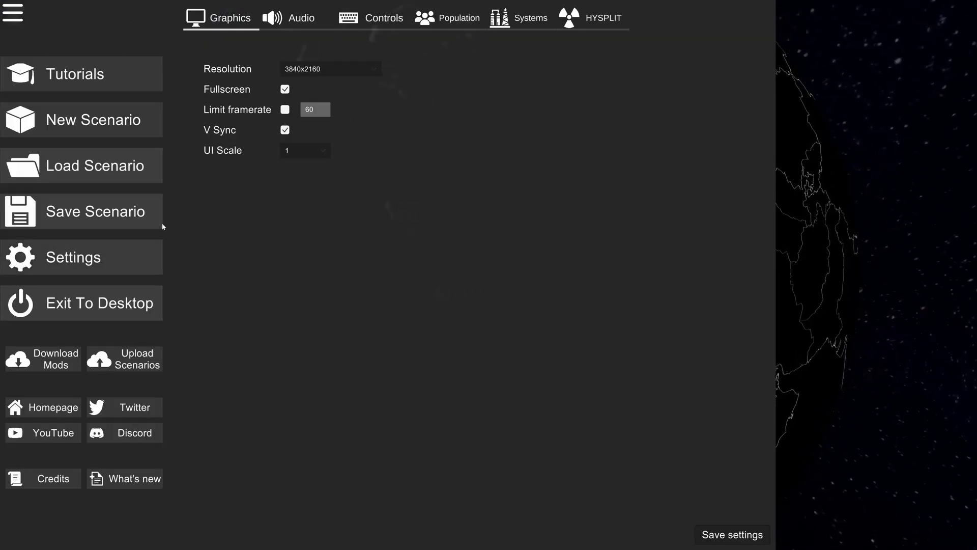
After viewing the HYSPLIT tab, switch the Population fallout model from WSEG-10 to HYSPLIT and apply.
click(604, 17)
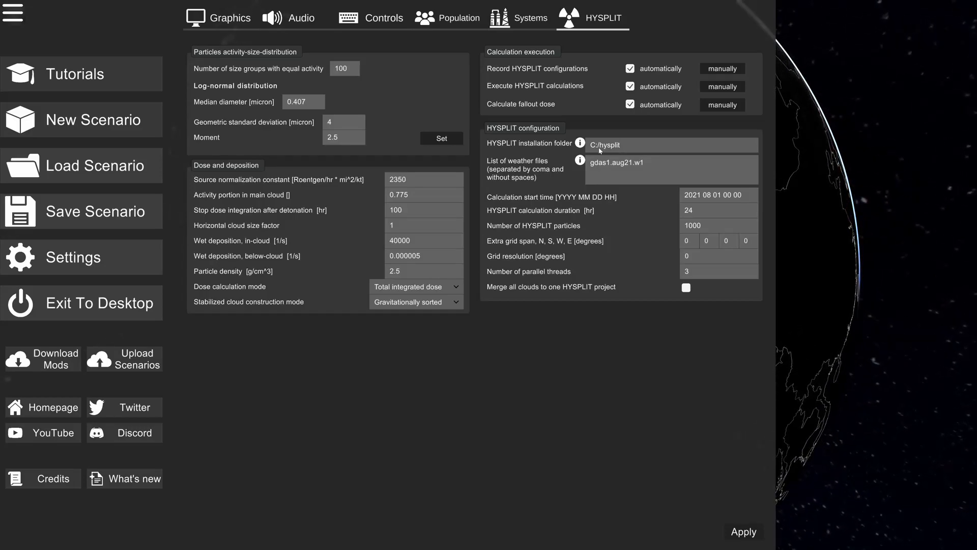
double_click(603, 145)
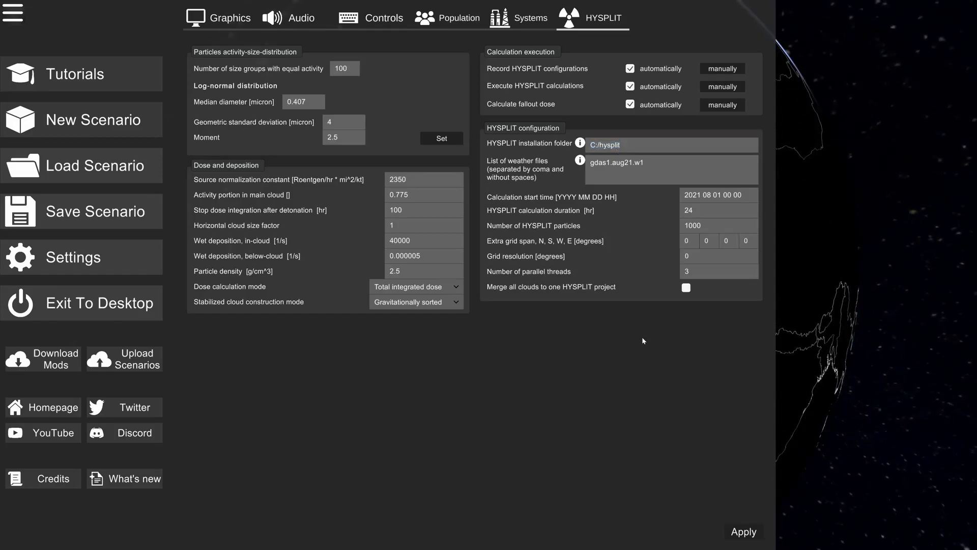
click(459, 17)
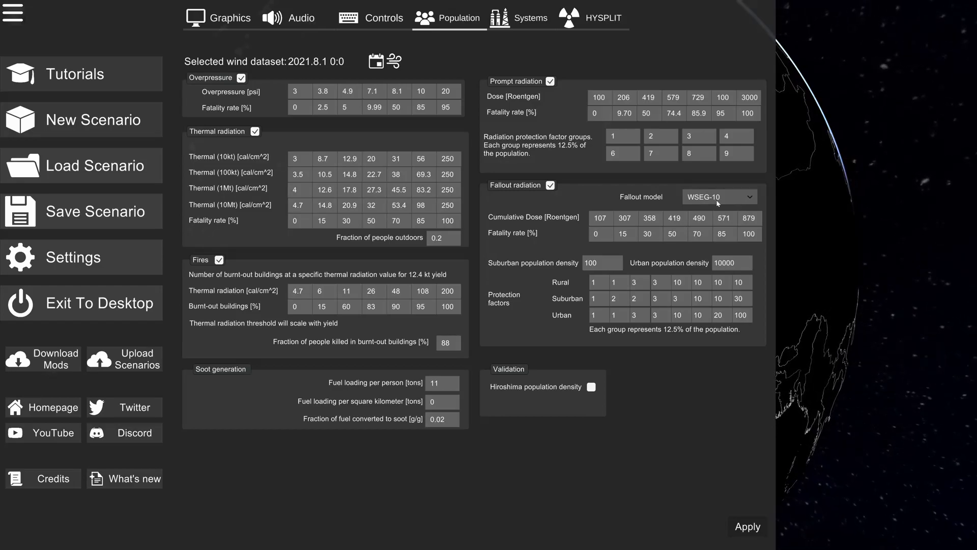
click(718, 196)
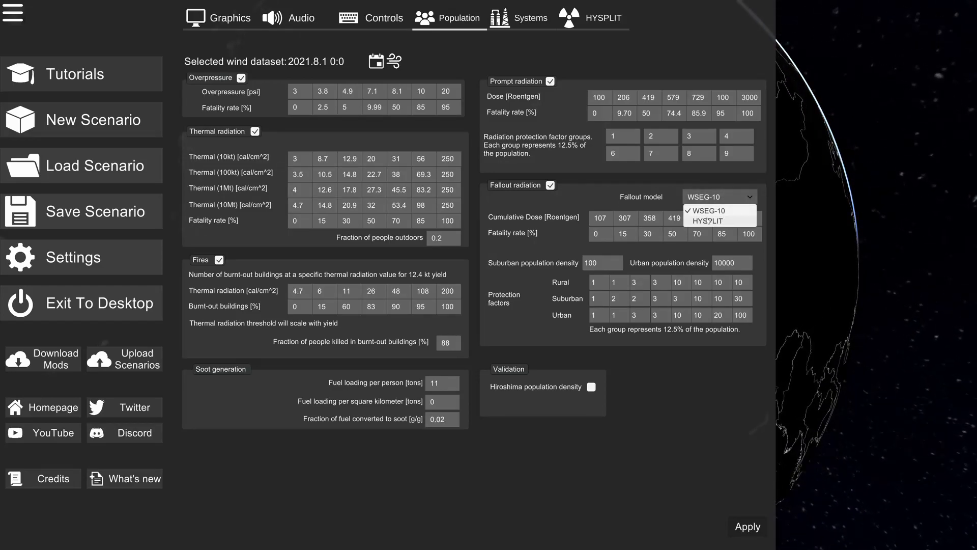
click(707, 221)
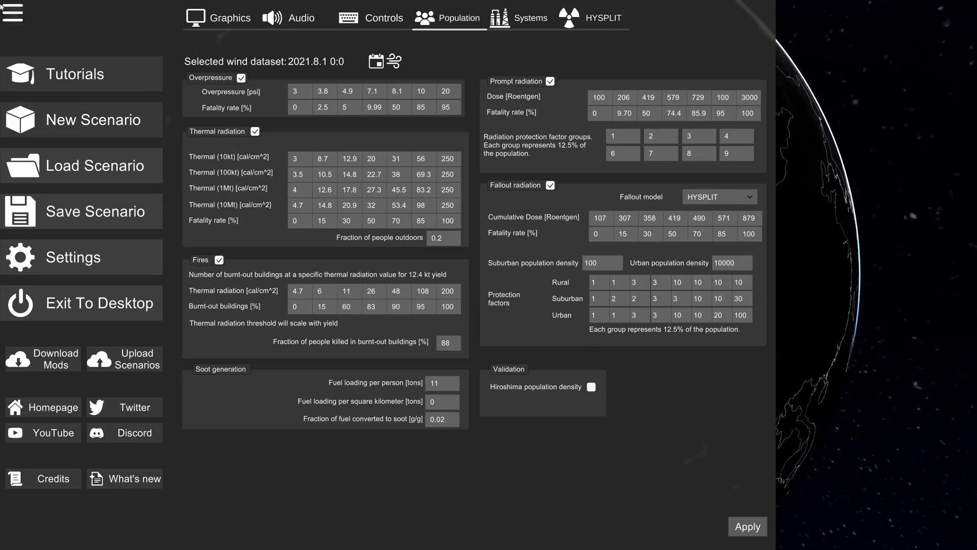
click(746, 525)
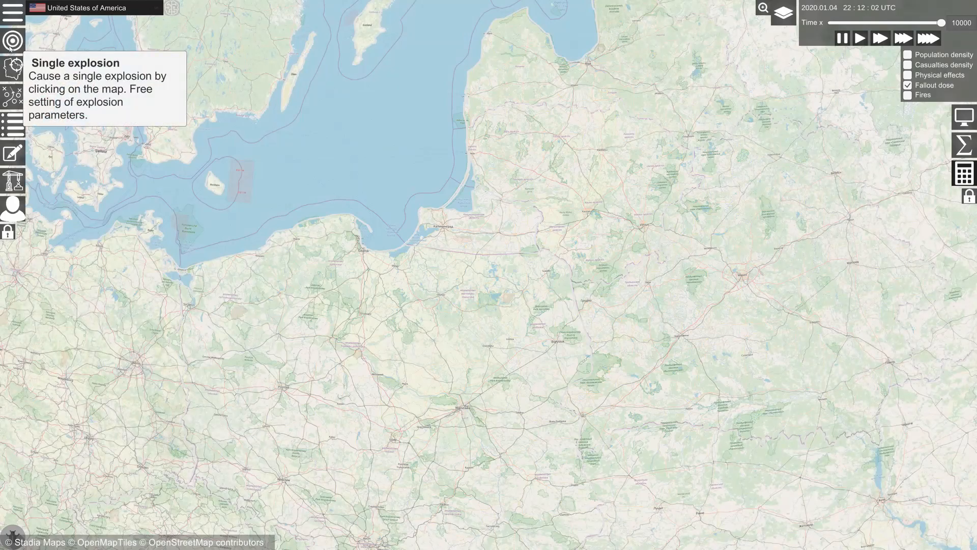
click(453, 288)
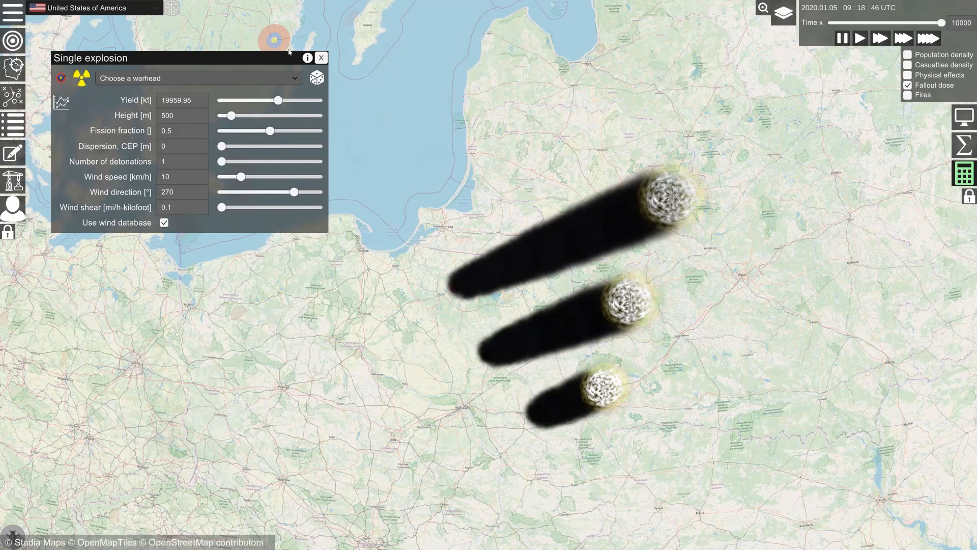
click(321, 58)
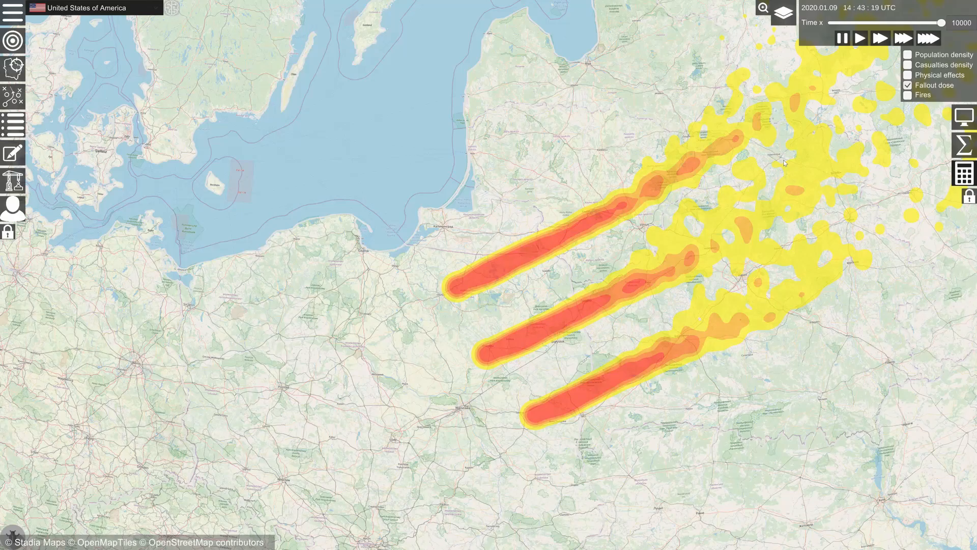
click(878, 38)
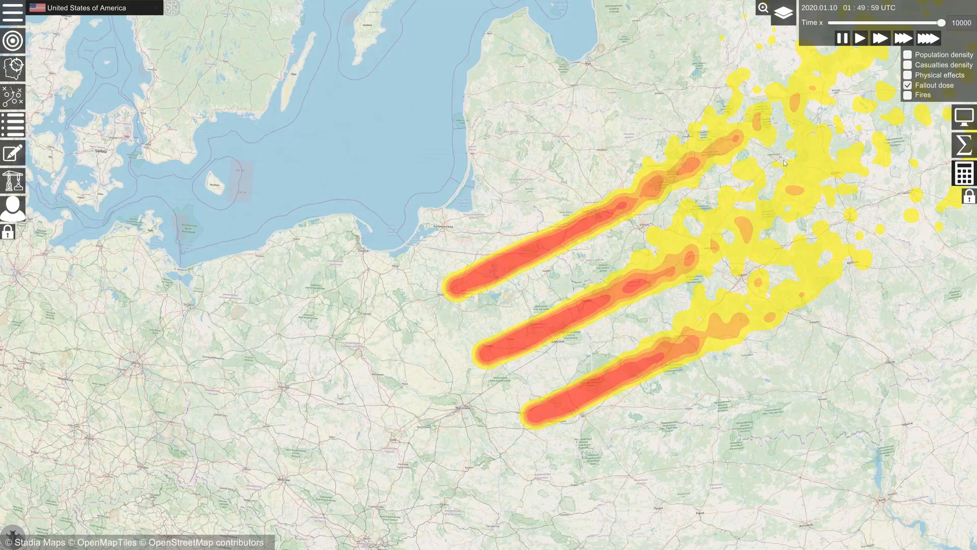
click(901, 38)
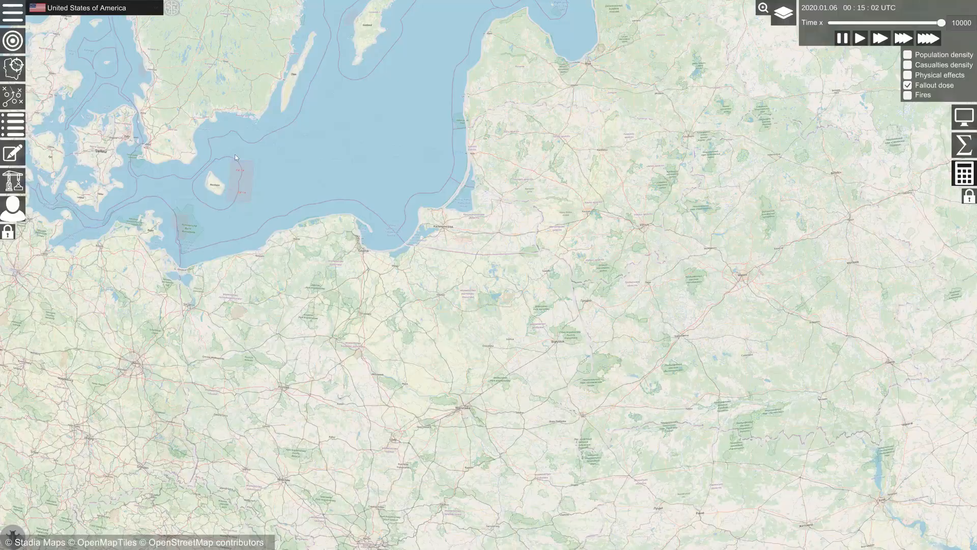
Advance the scenario start month from 8 to 9, giving 1/9/2021 at 0:00.
click(13, 14)
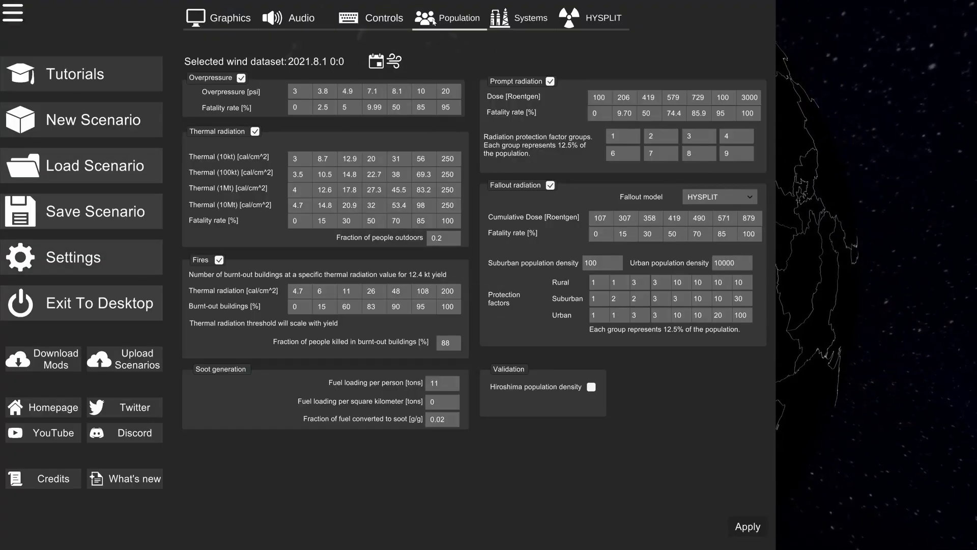
mouse_move(261, 65)
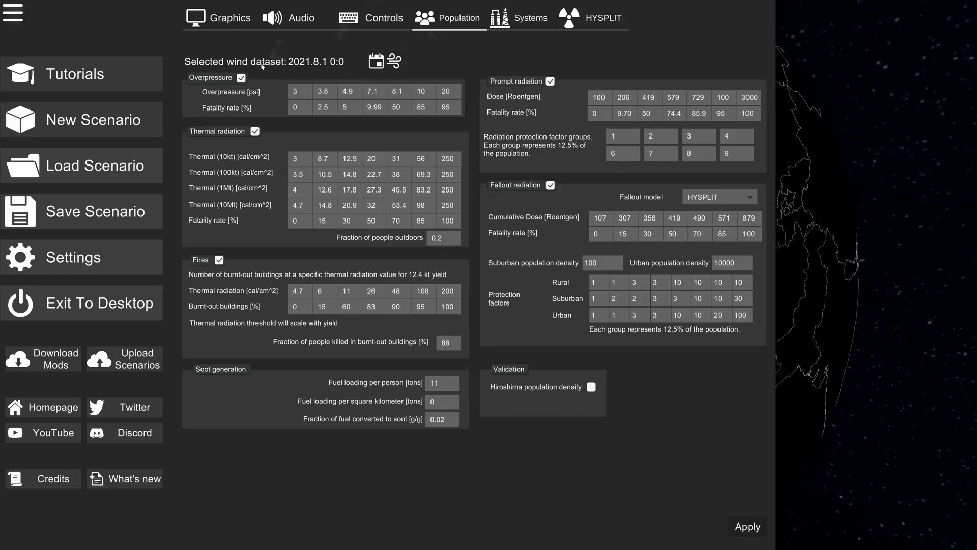
mouse_move(375, 61)
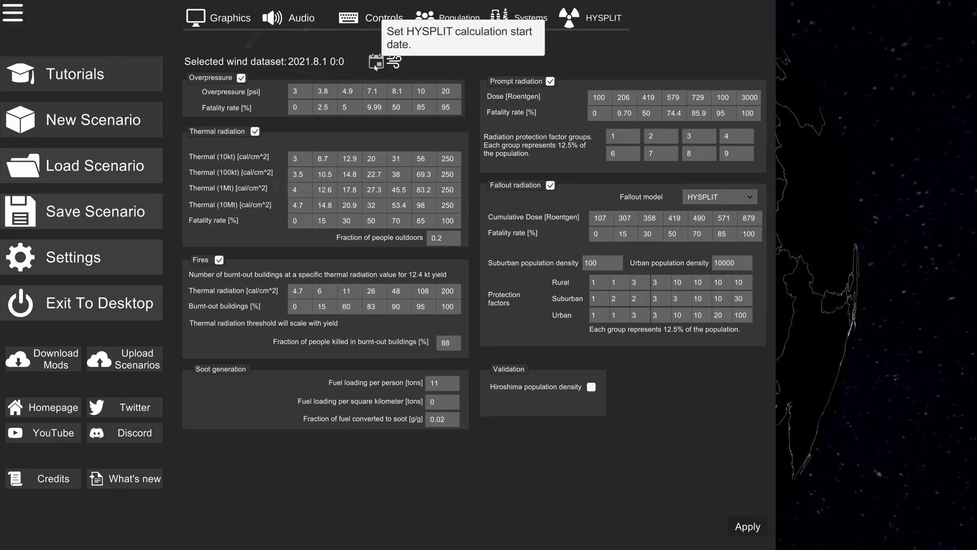
click(375, 61)
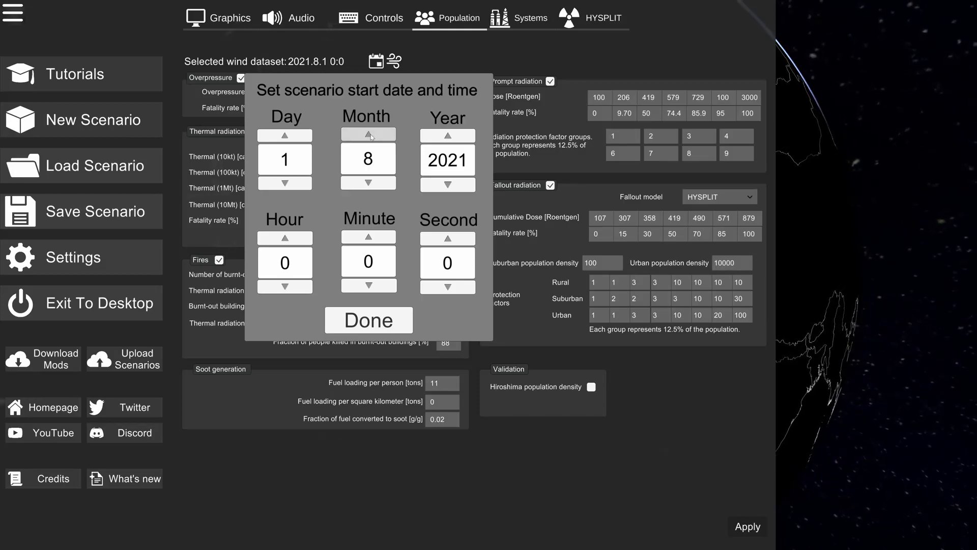
click(368, 134)
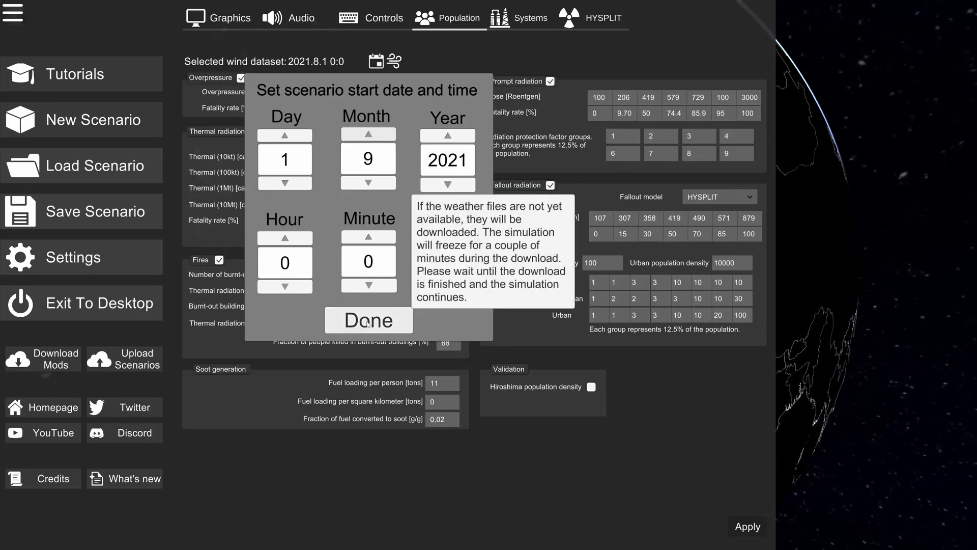
click(367, 319)
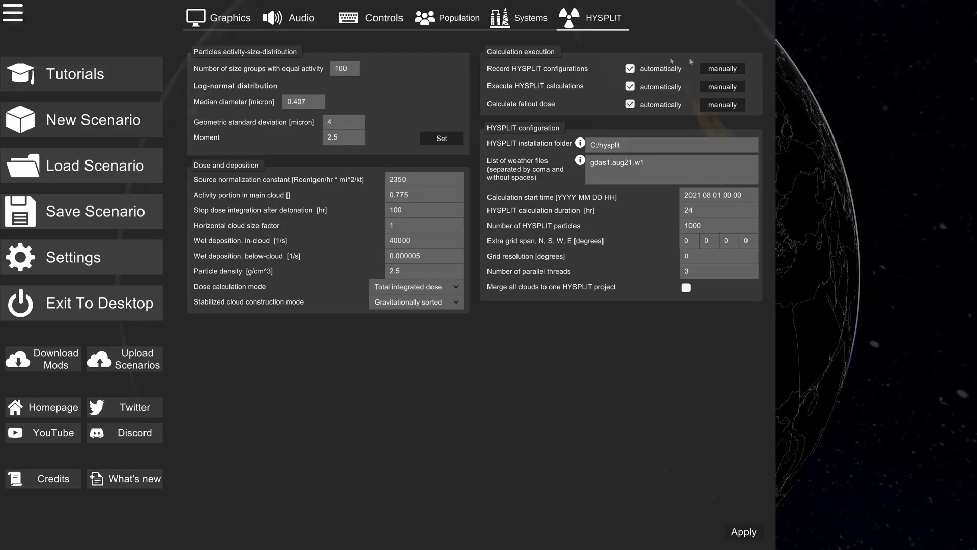
mouse_move(722, 68)
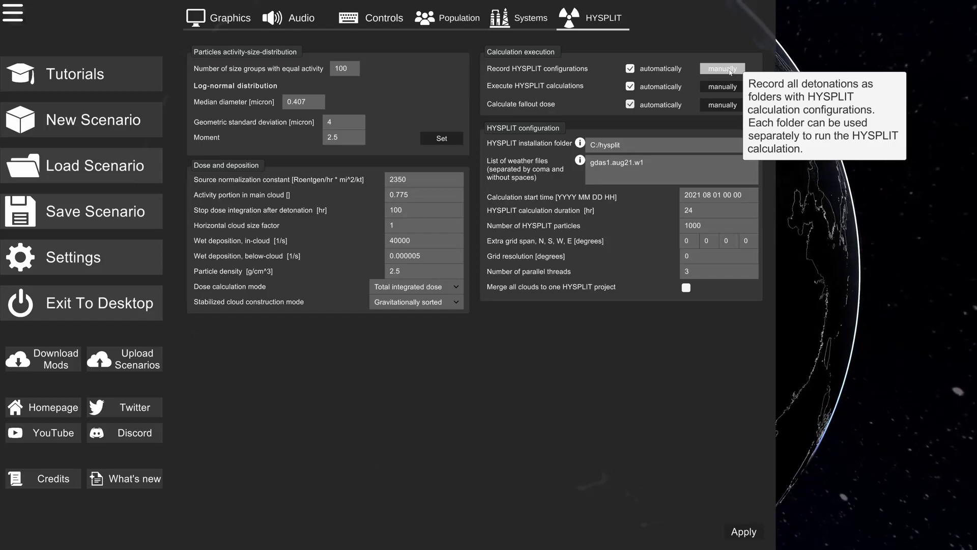
mouse_move(582, 72)
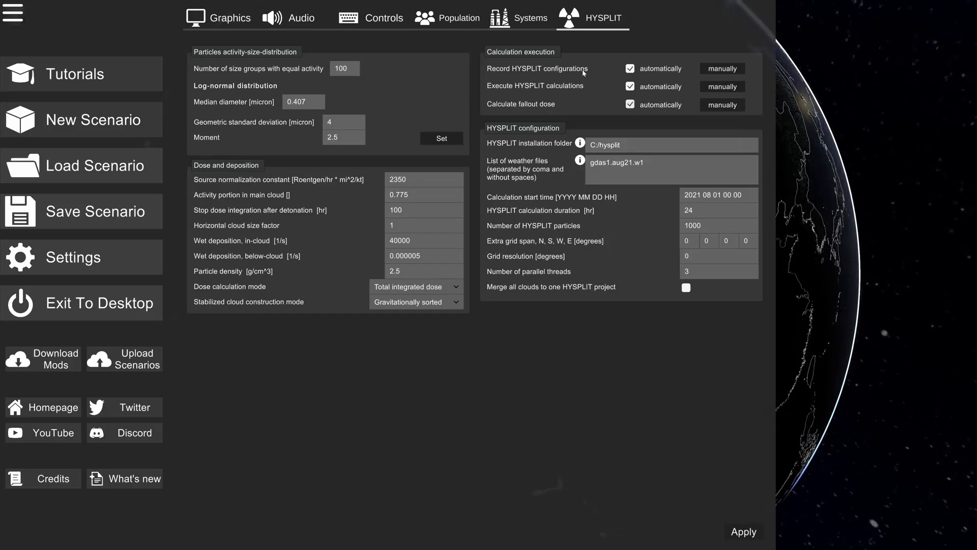
mouse_move(540, 76)
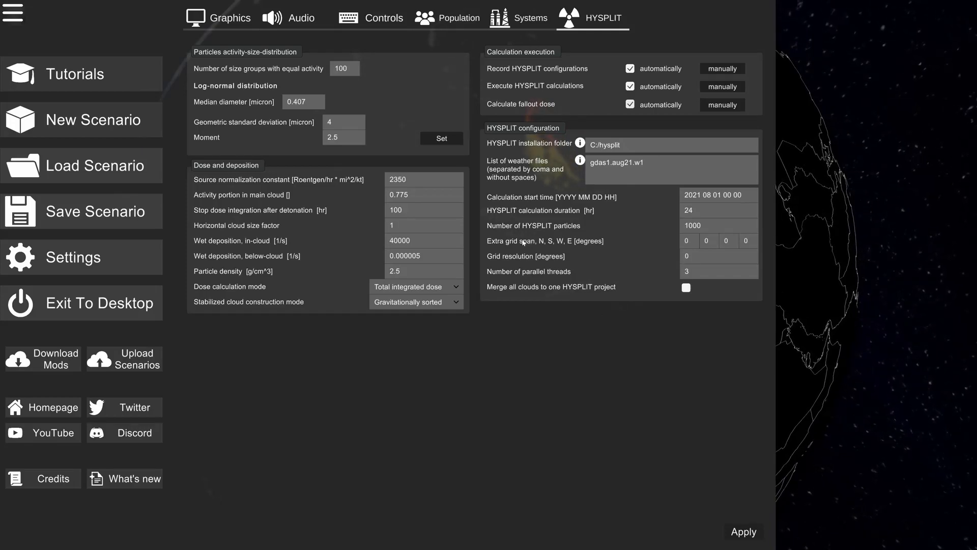
mouse_move(591, 239)
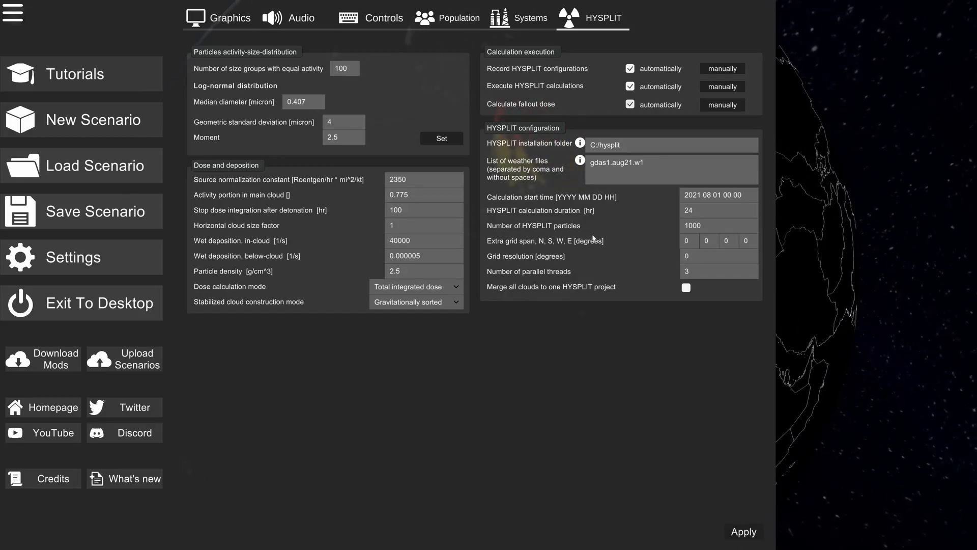
mouse_move(690, 230)
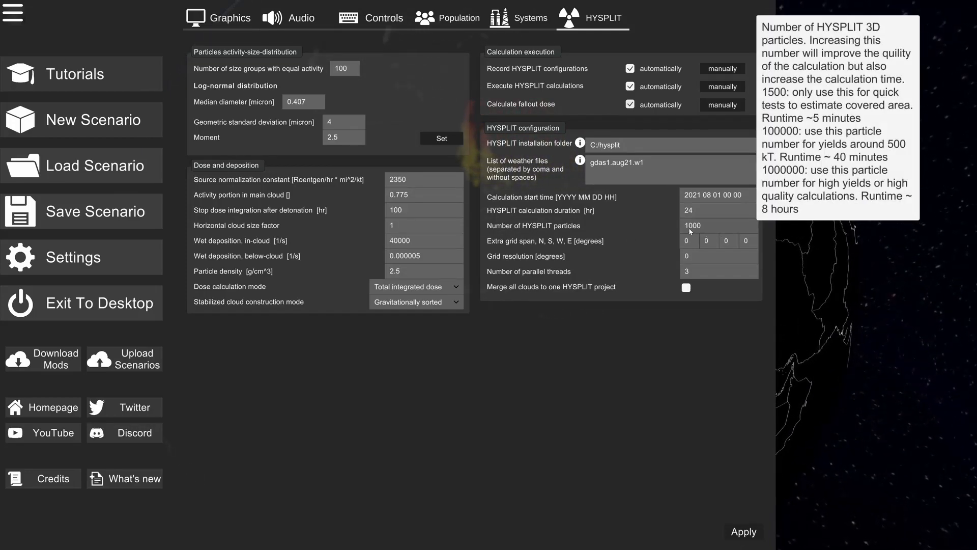
mouse_move(782, 292)
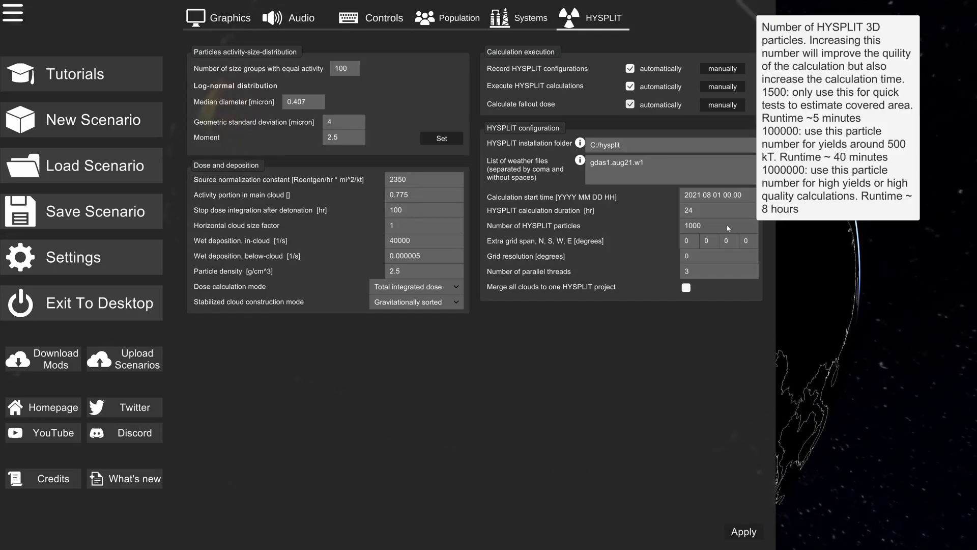
mouse_move(781, 233)
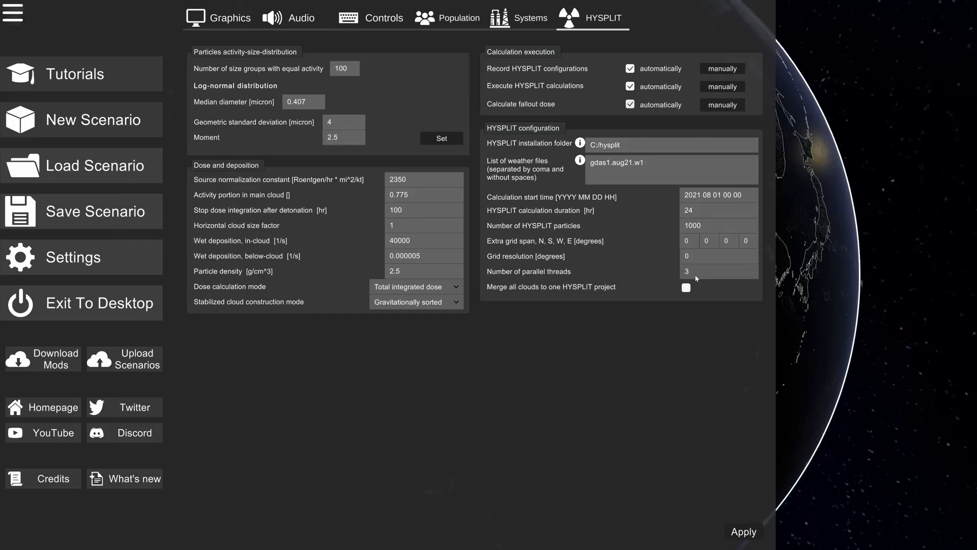
mouse_move(672, 274)
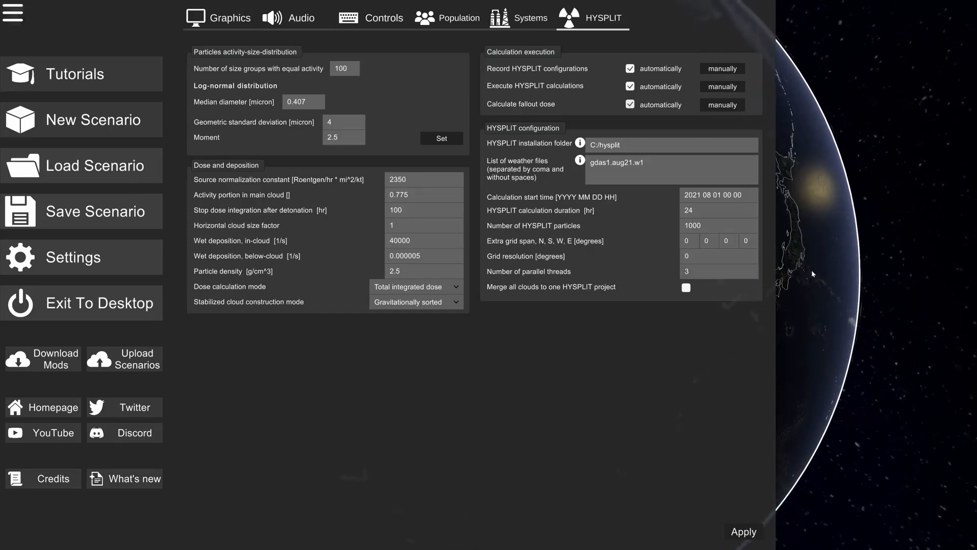
mouse_move(767, 273)
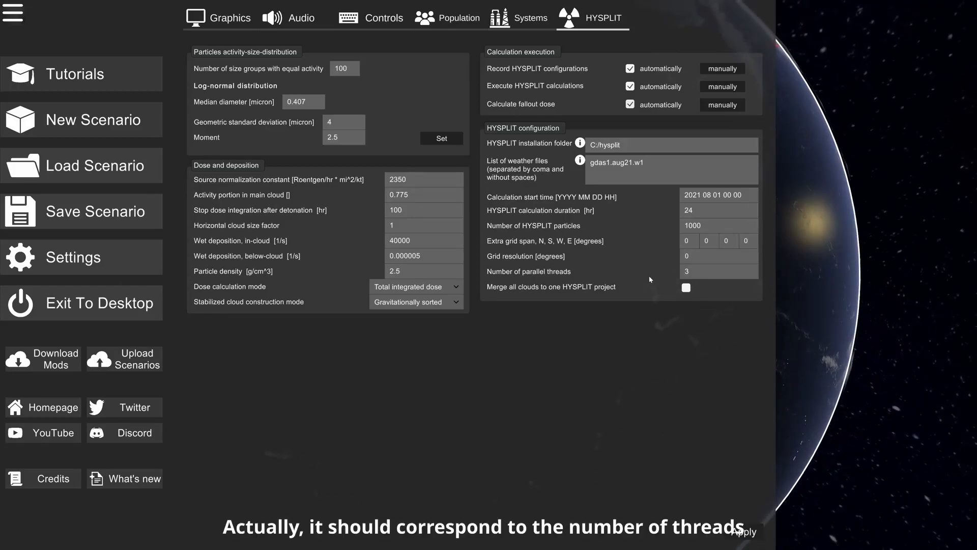
mouse_move(713, 344)
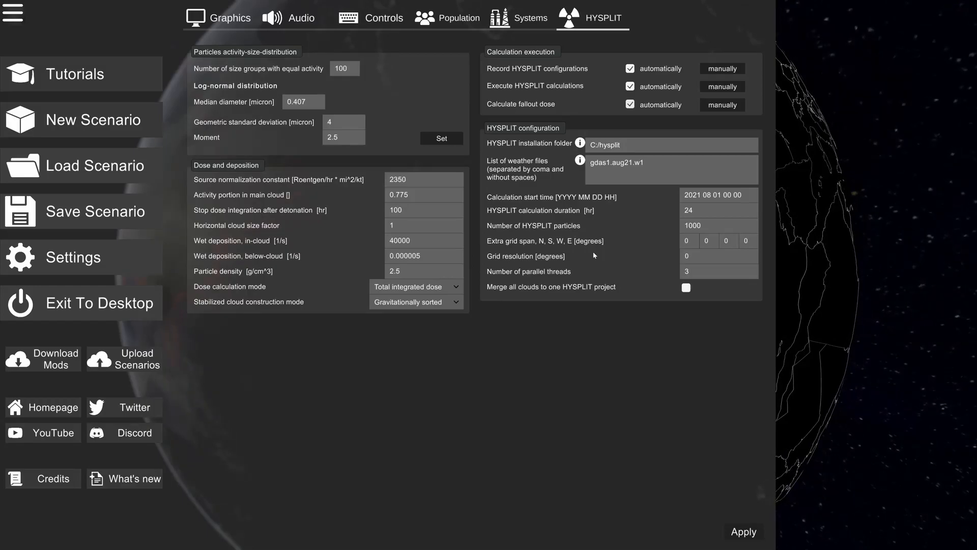
mouse_move(644, 347)
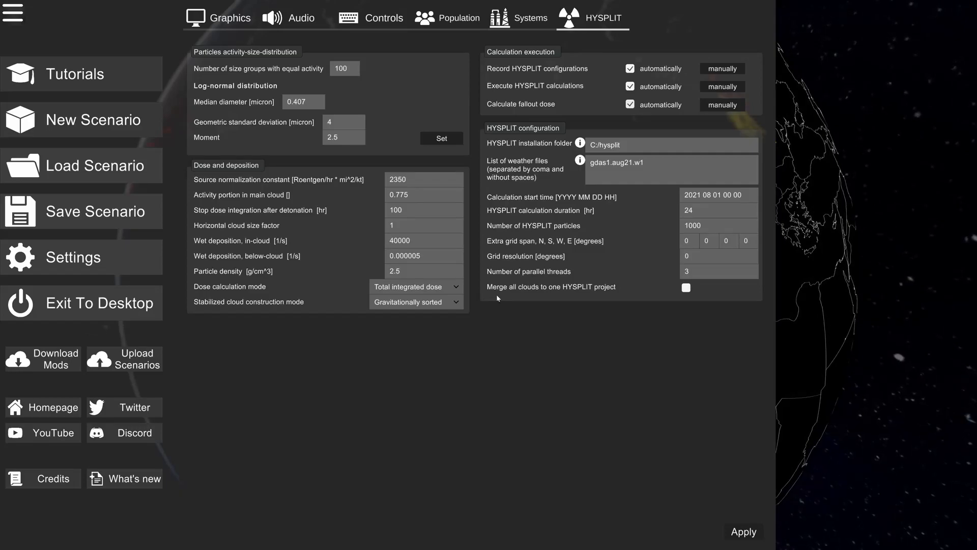
mouse_move(620, 282)
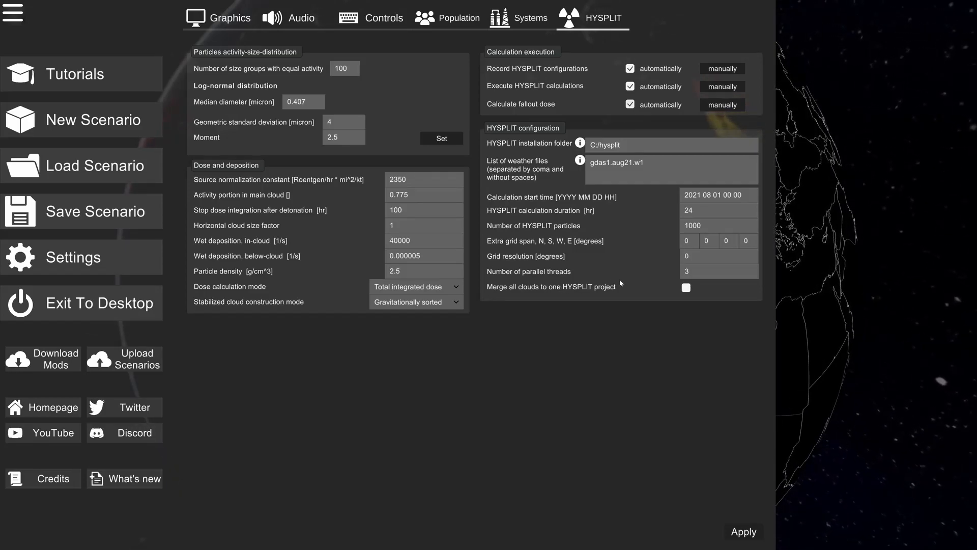
mouse_move(598, 305)
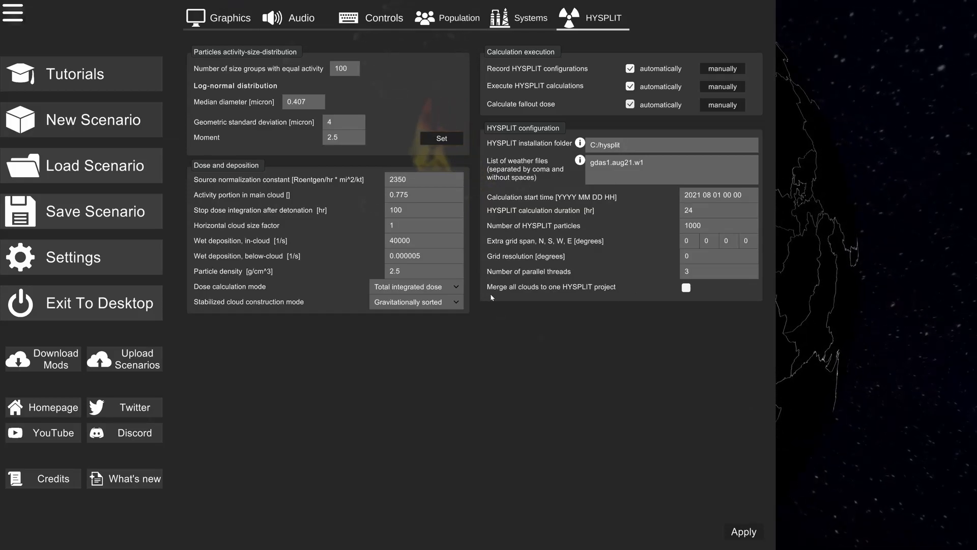
mouse_move(718, 210)
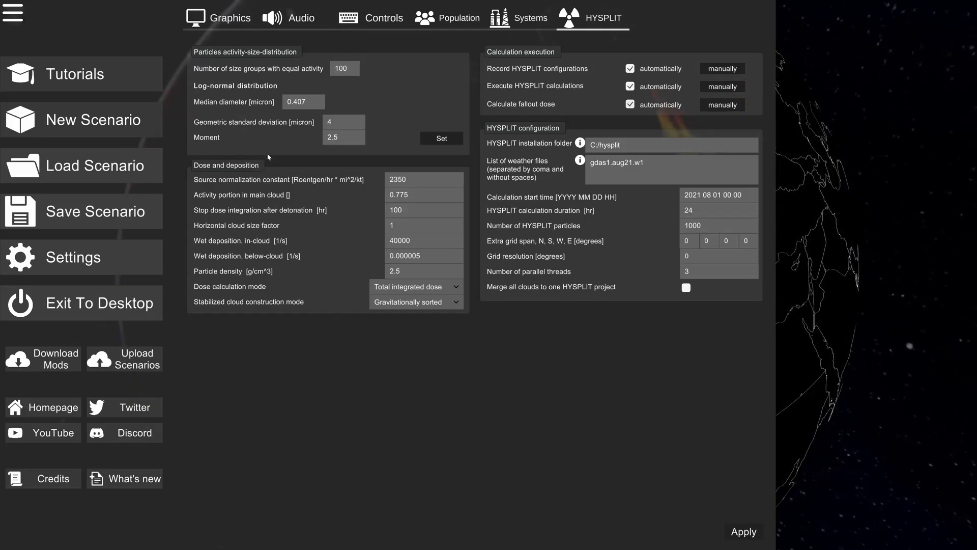
mouse_move(258, 95)
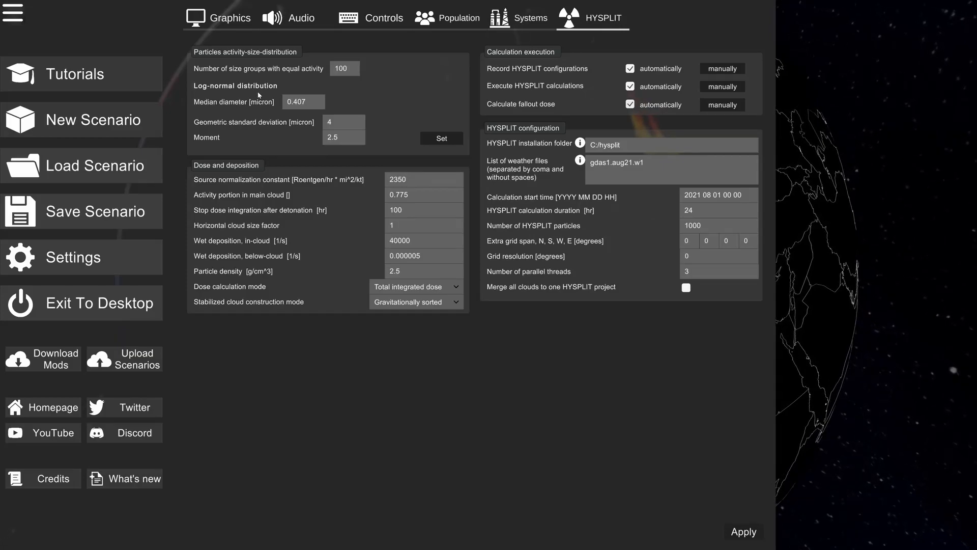
mouse_move(218, 77)
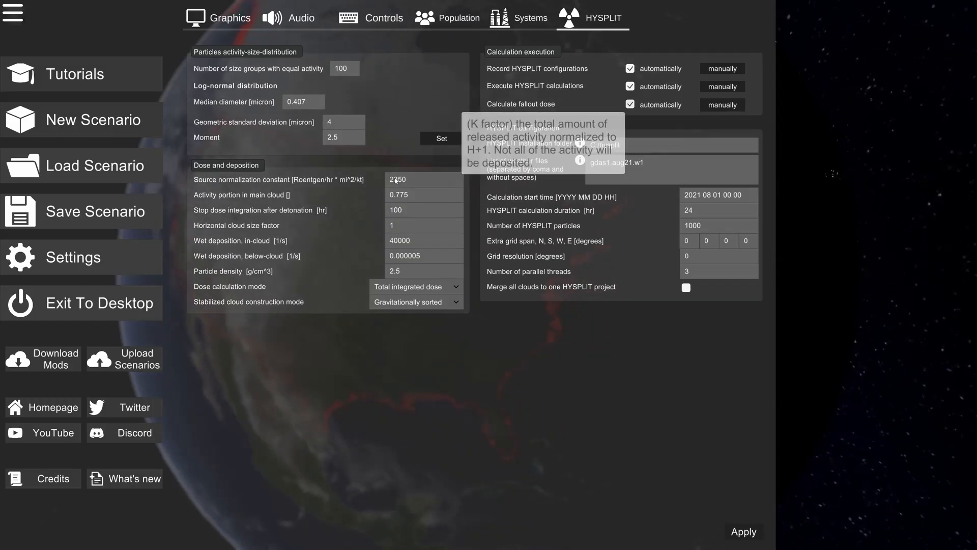
mouse_move(421, 213)
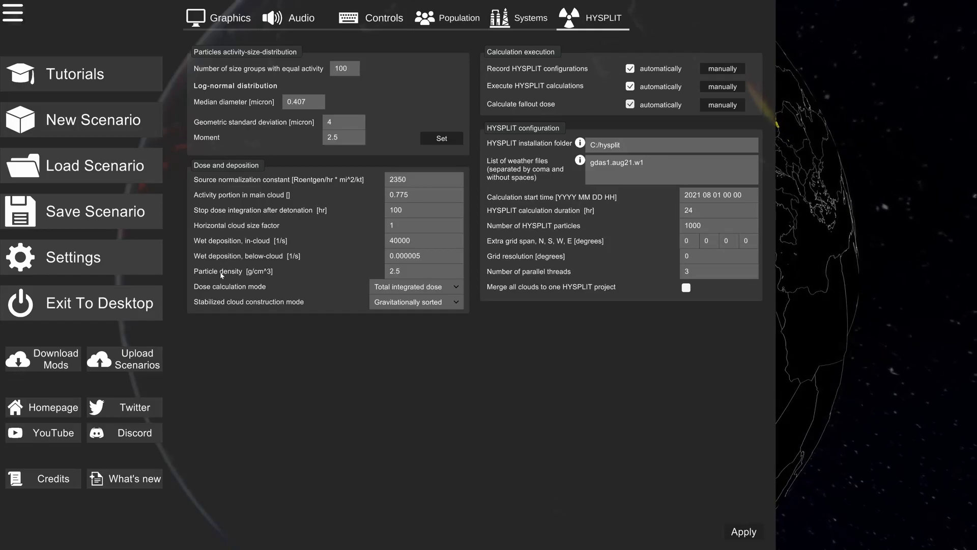
mouse_move(415, 286)
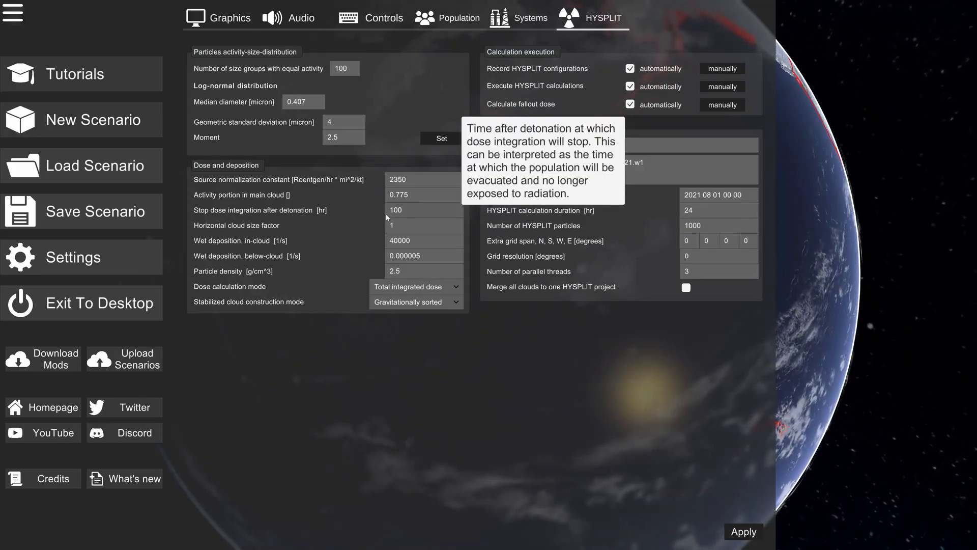
mouse_move(361, 217)
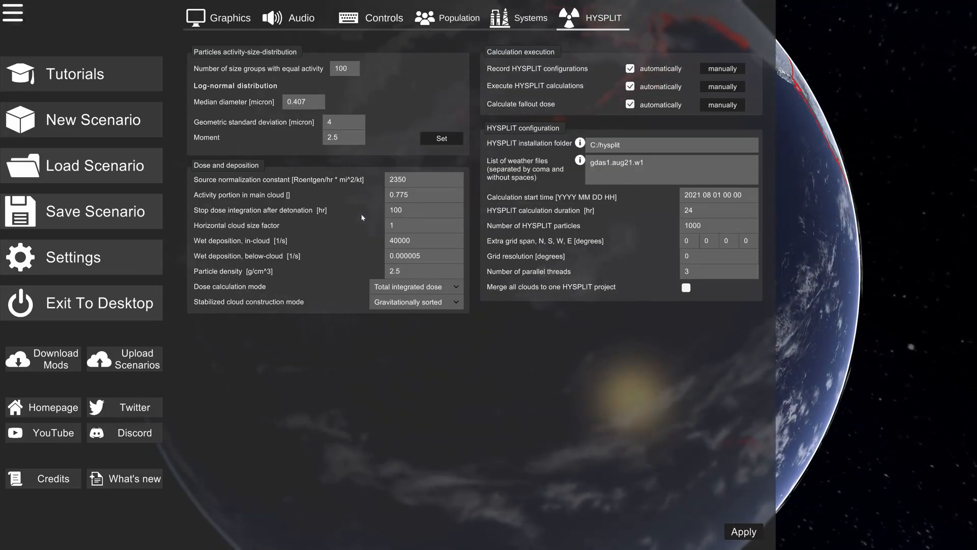
click(416, 286)
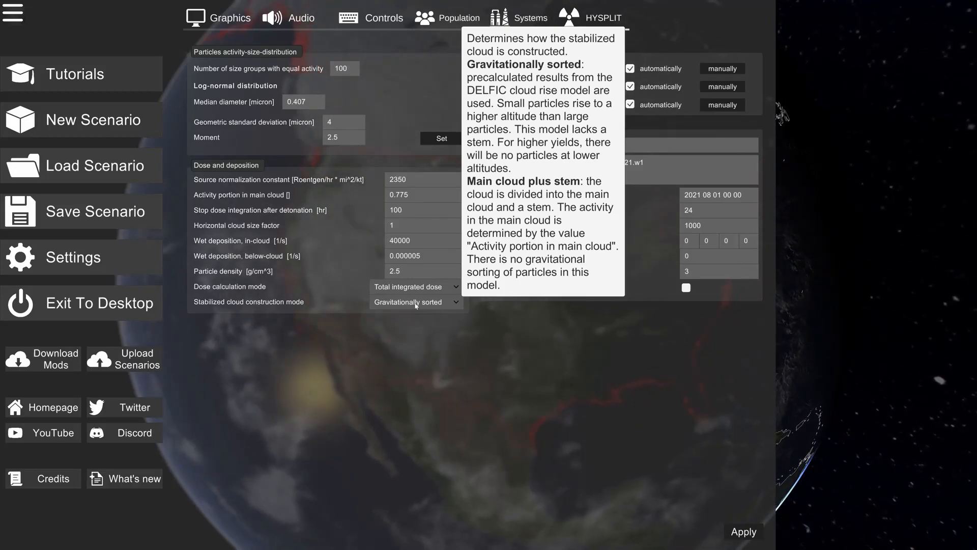
click(415, 301)
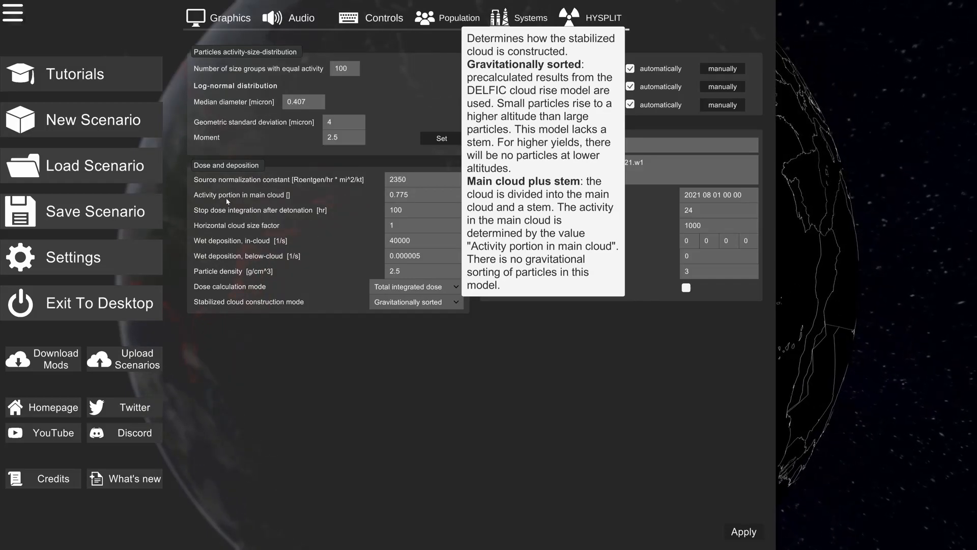
mouse_move(404, 195)
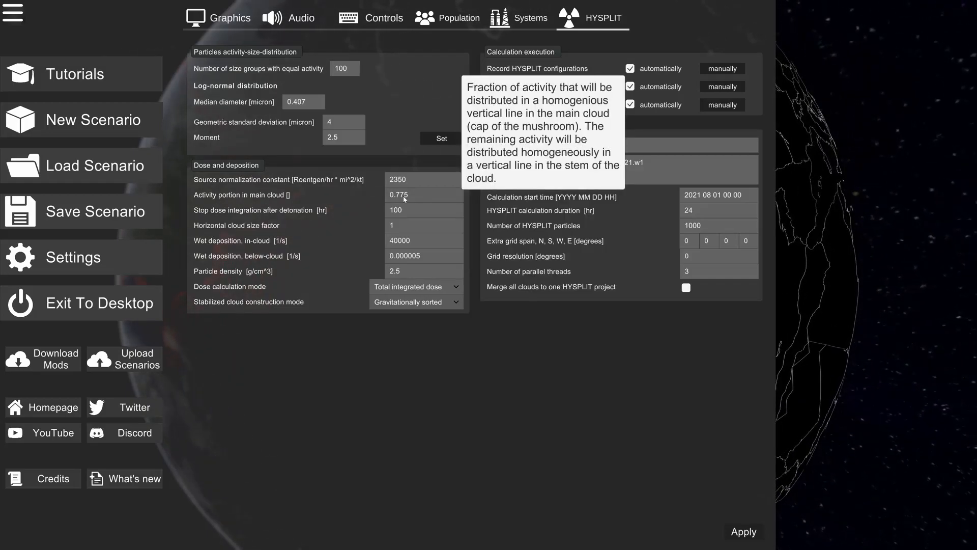
mouse_move(538, 377)
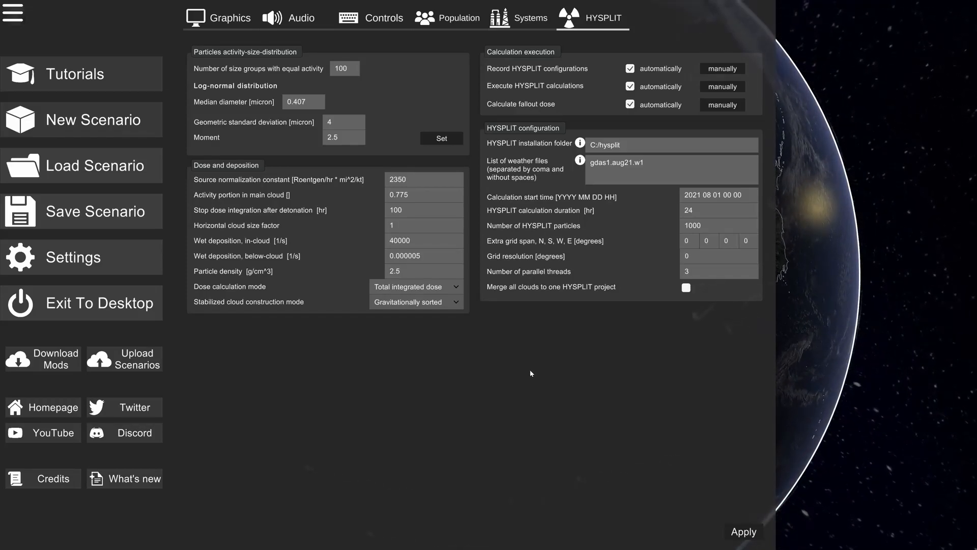
mouse_move(587, 230)
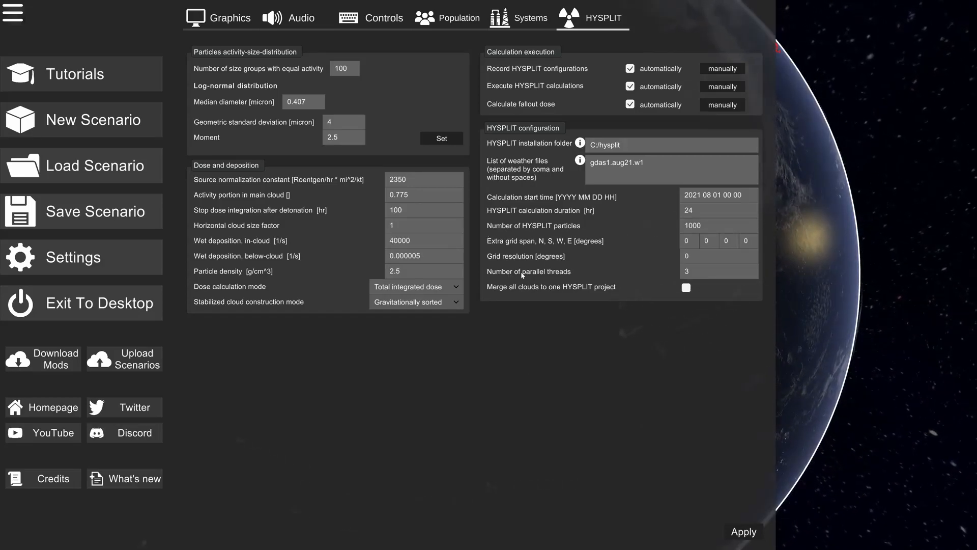
mouse_move(583, 380)
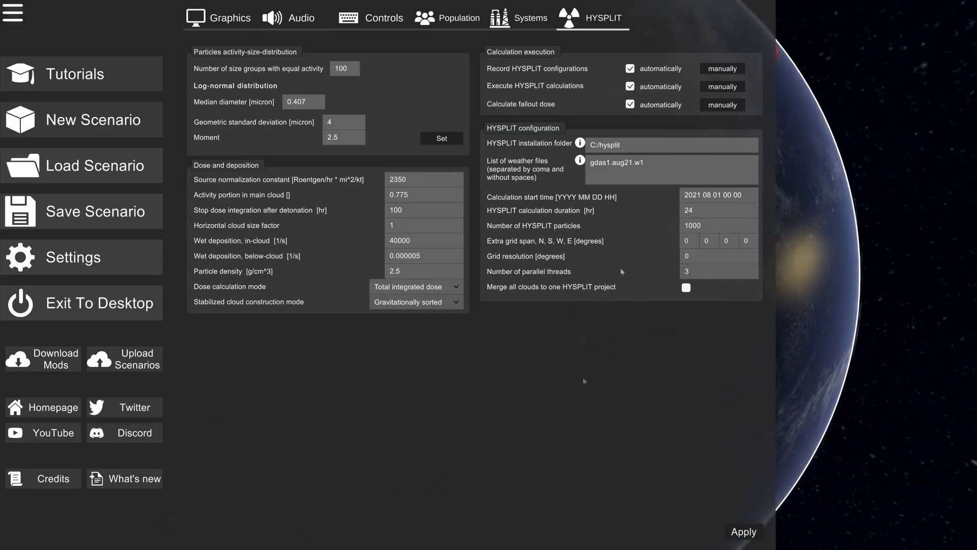
mouse_move(615, 385)
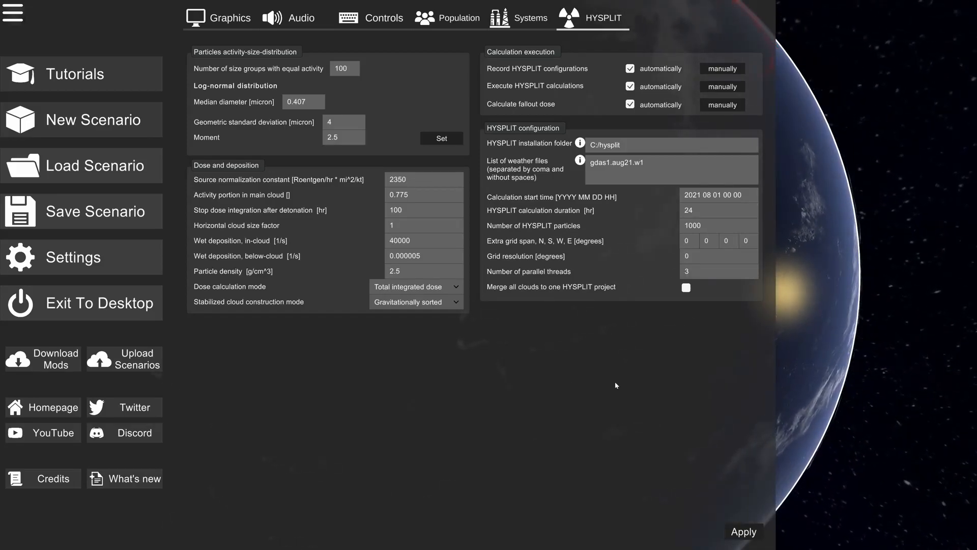